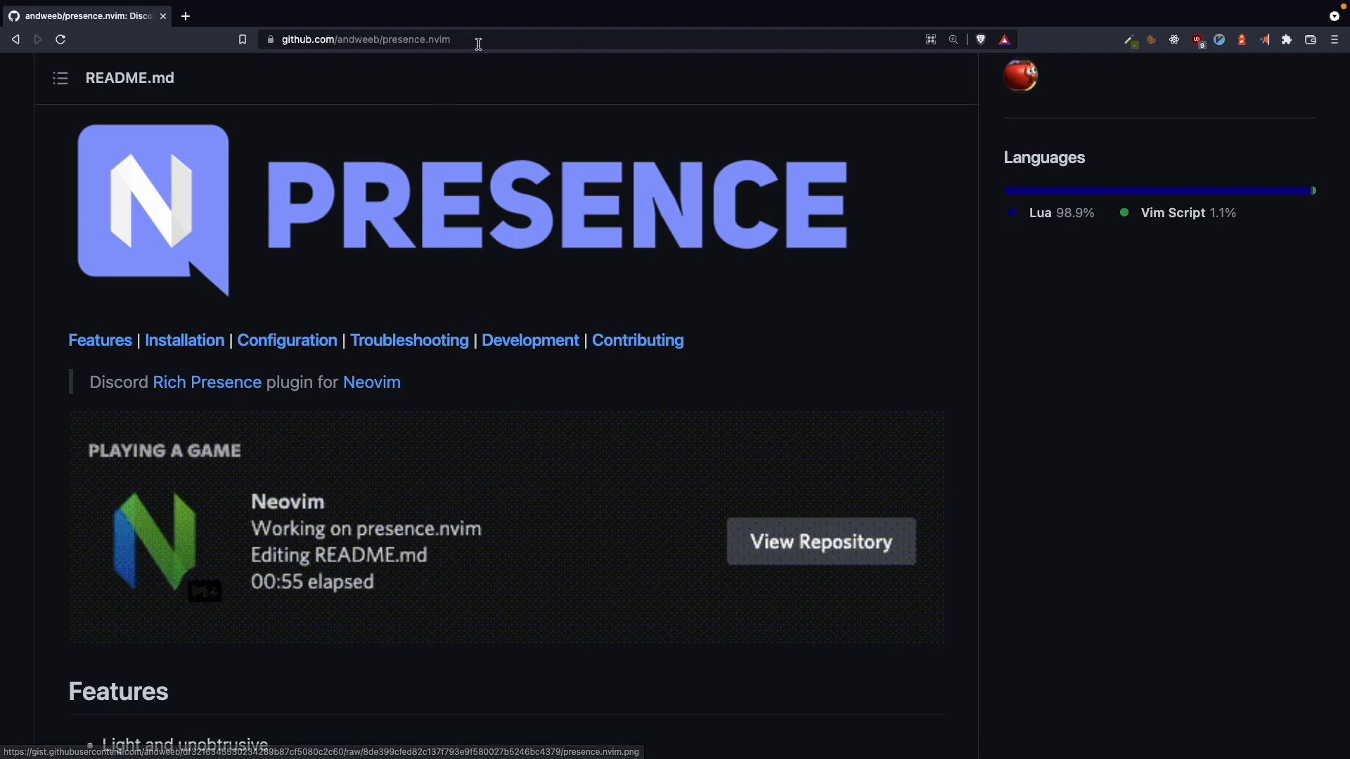
# Step: Add use {'andweeb/presence.nvim', config = "require('presence-config')"} to the packer plugins list
pyautogui.click(367, 39)
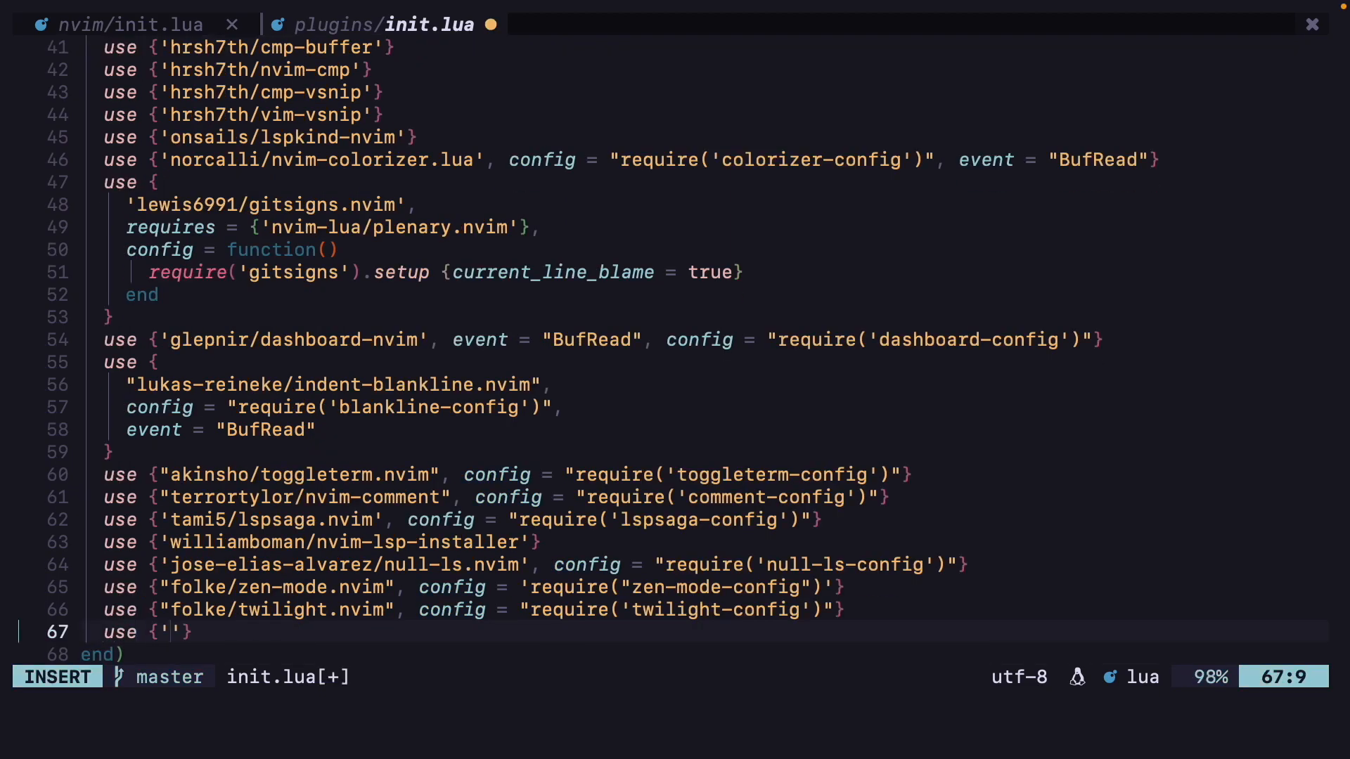
pyautogui.press('Escape')
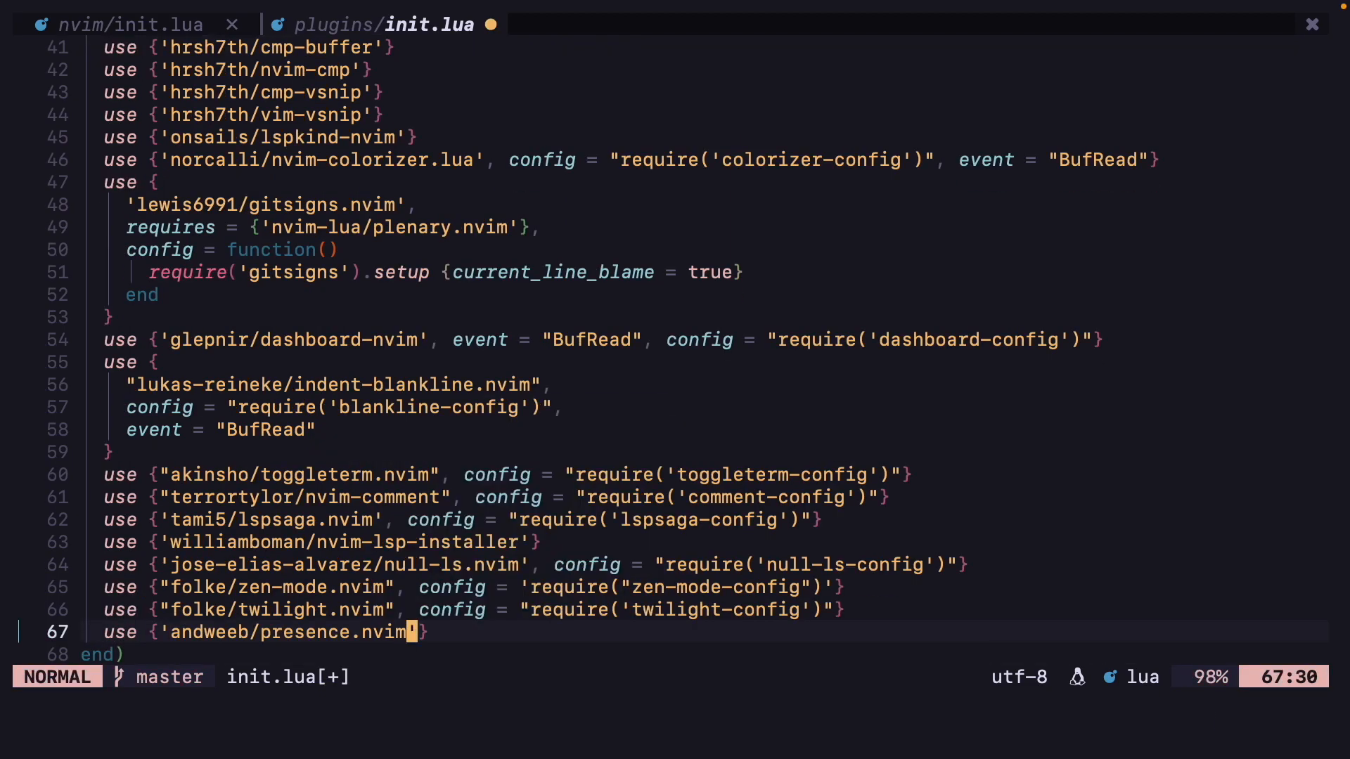
pyautogui.write(', co')
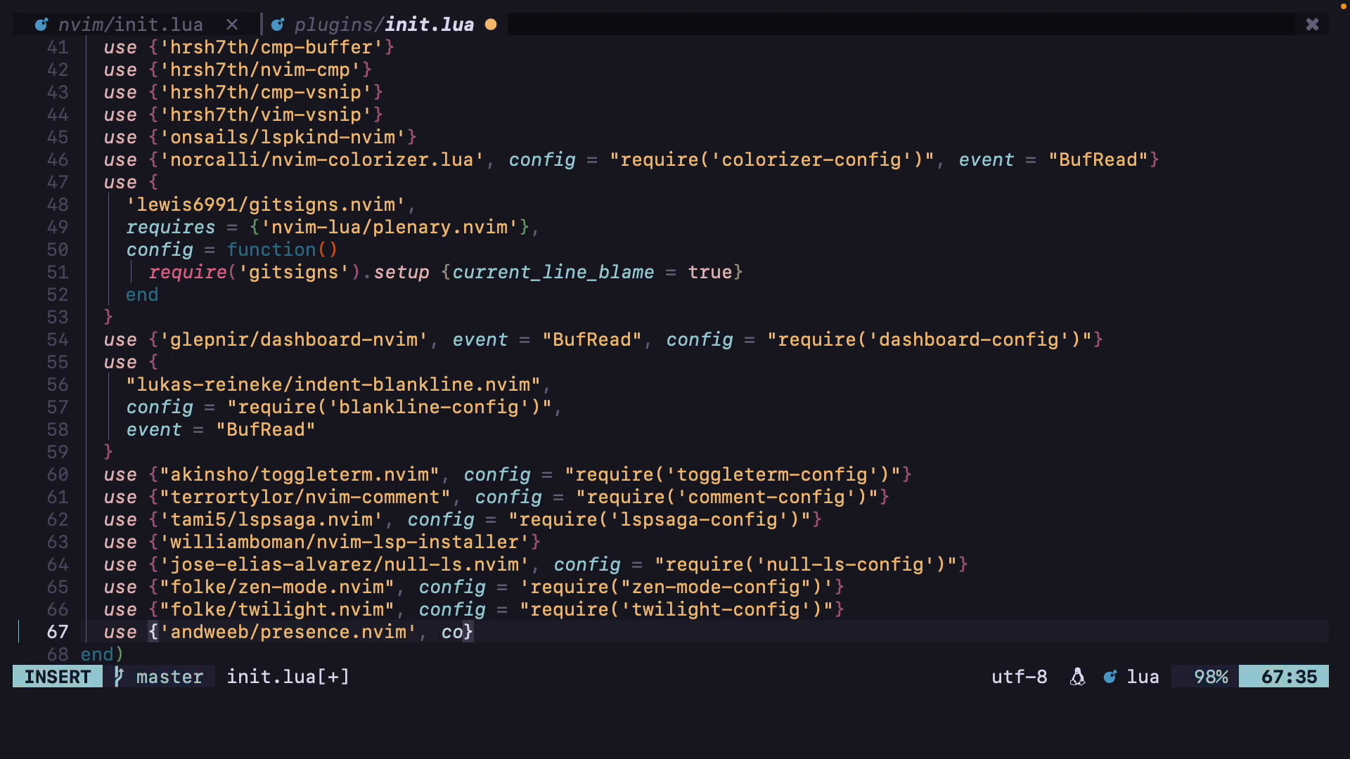
pyautogui.write('nfig = "requir')
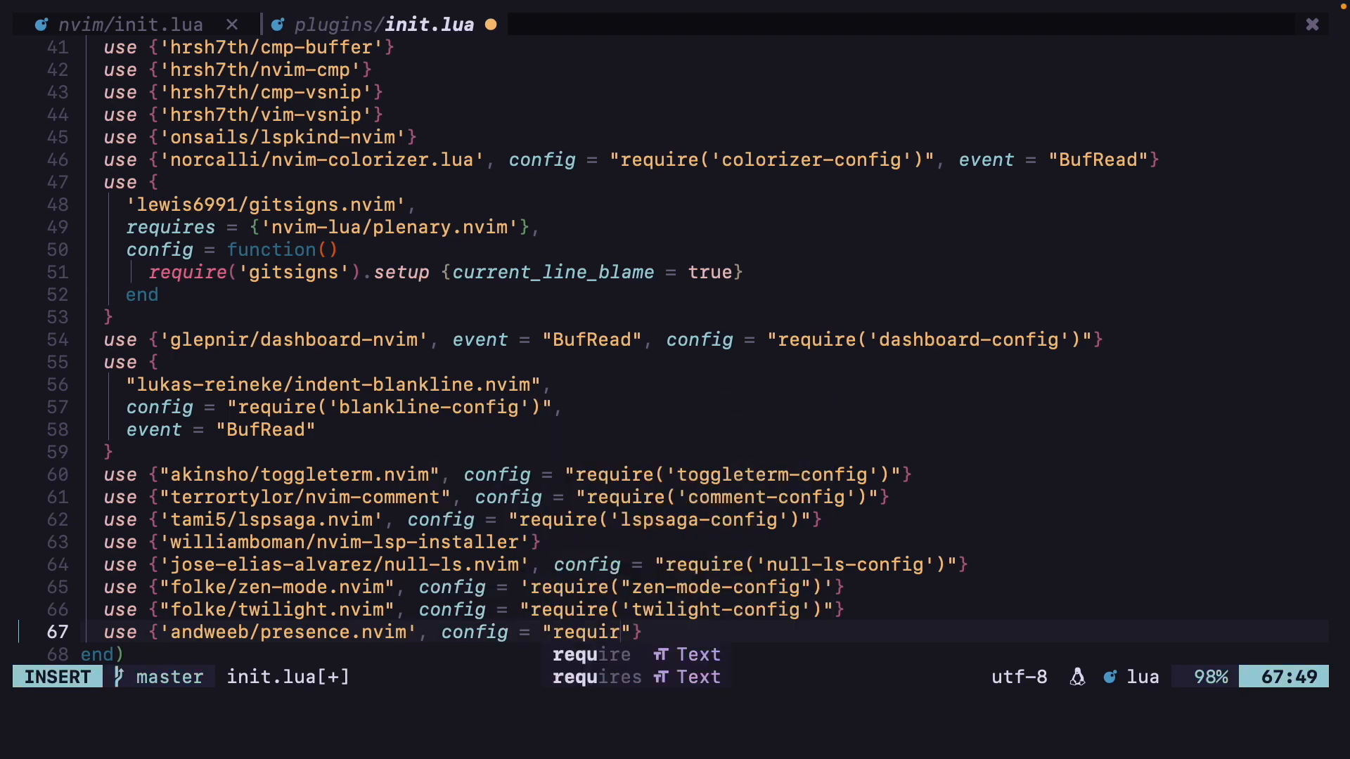
pyautogui.write("presence-config')")
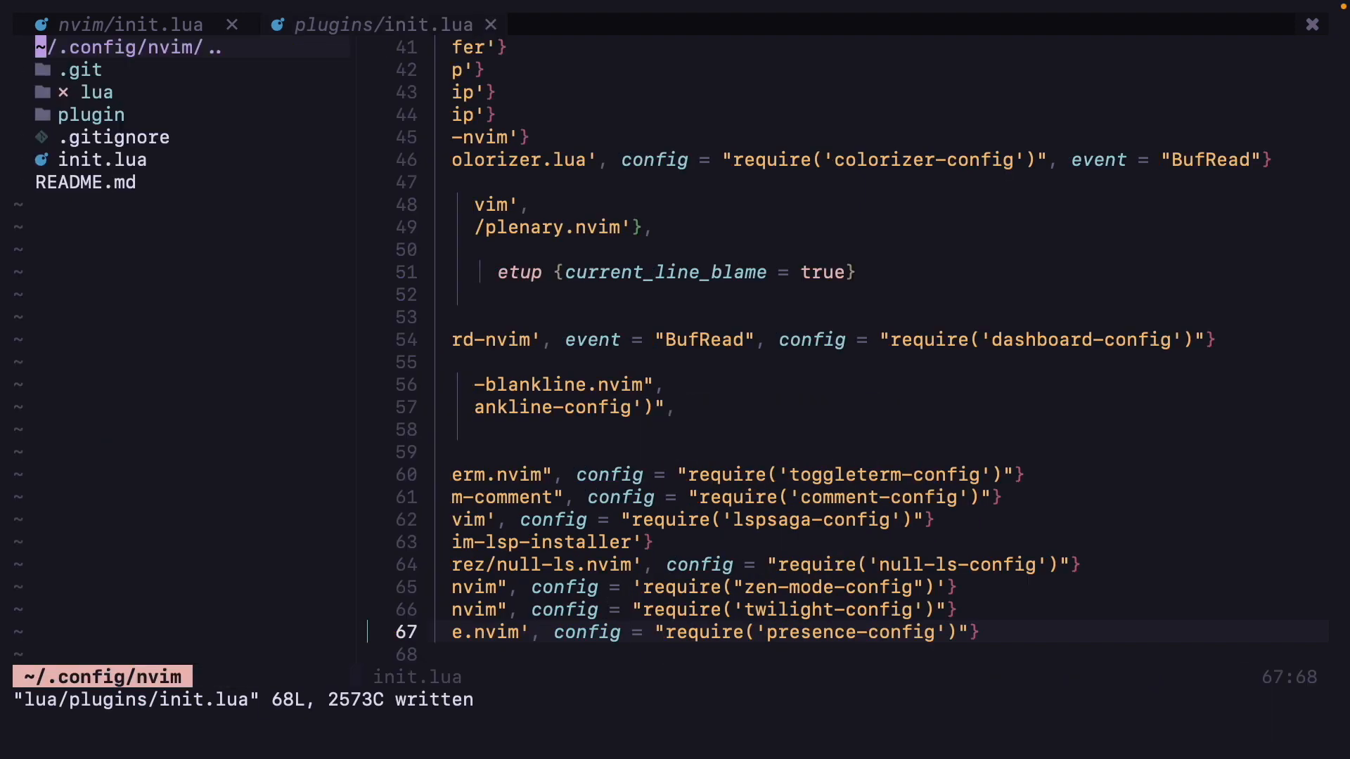
# Step: Create a presence-config folder under lua and begin its init.lua file
pyautogui.click(95, 92)
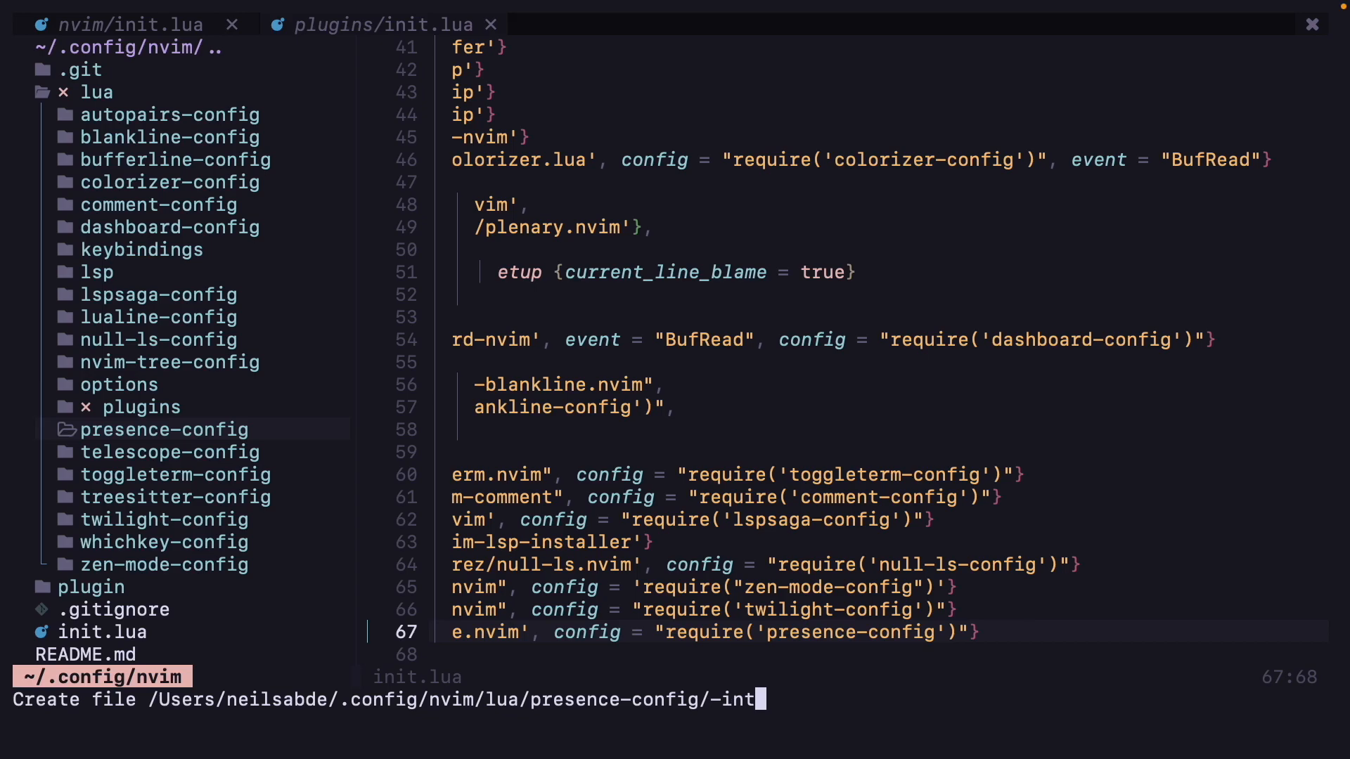
pyautogui.write('init.')
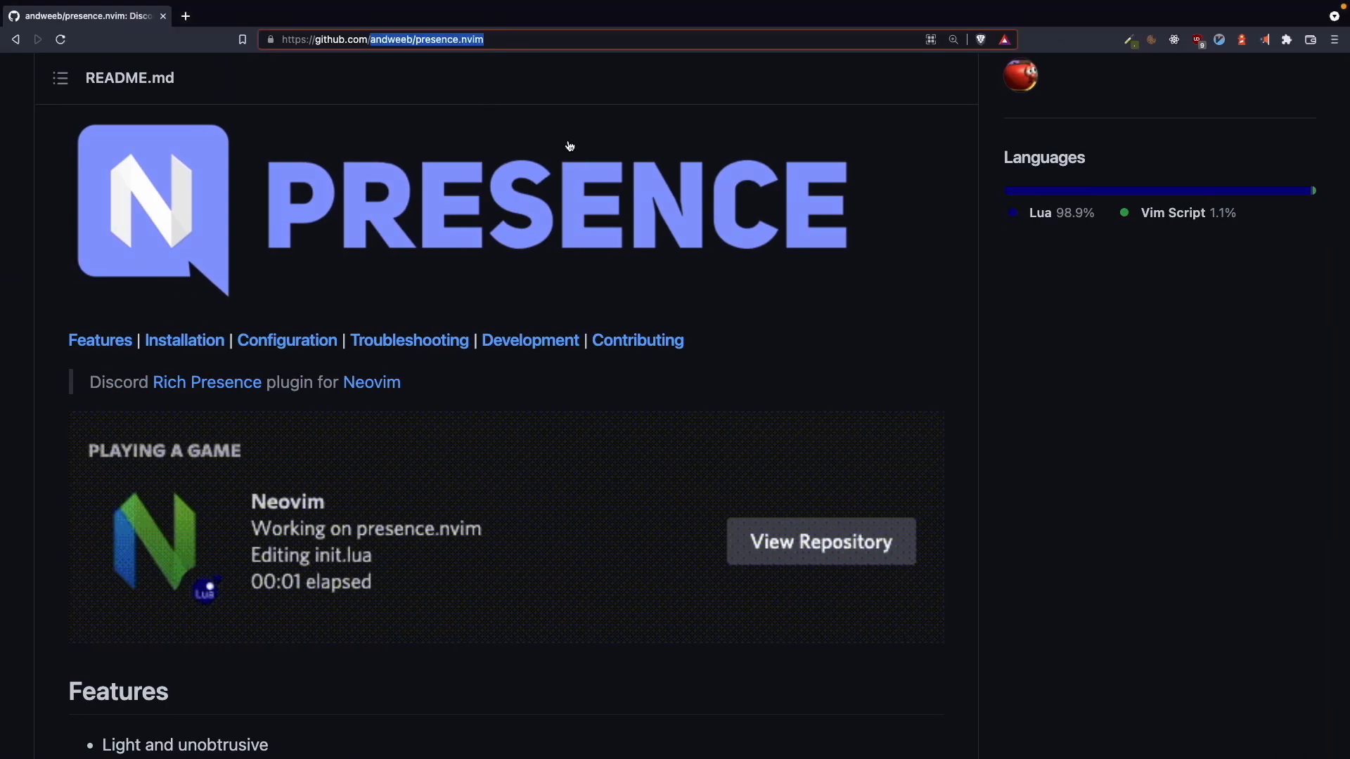
pyautogui.scroll(-3)
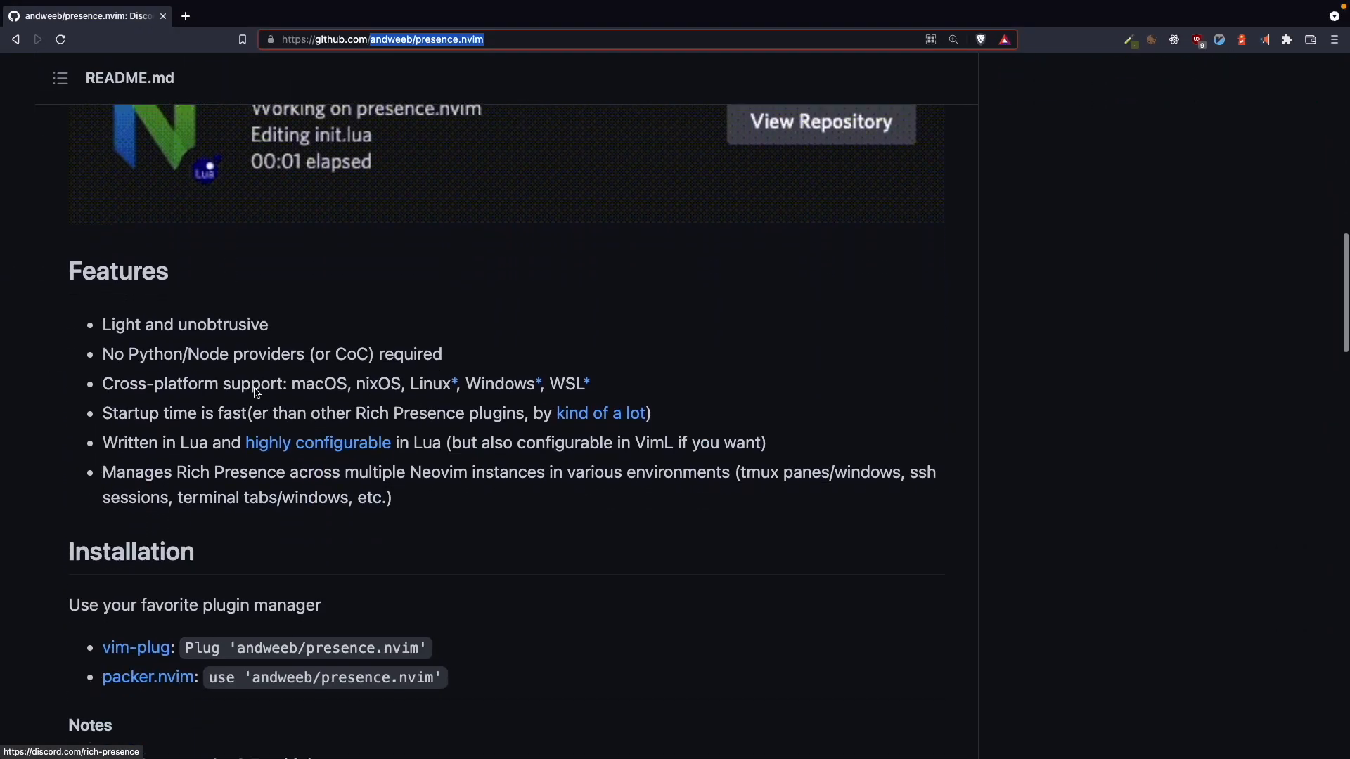
pyautogui.scroll(-3)
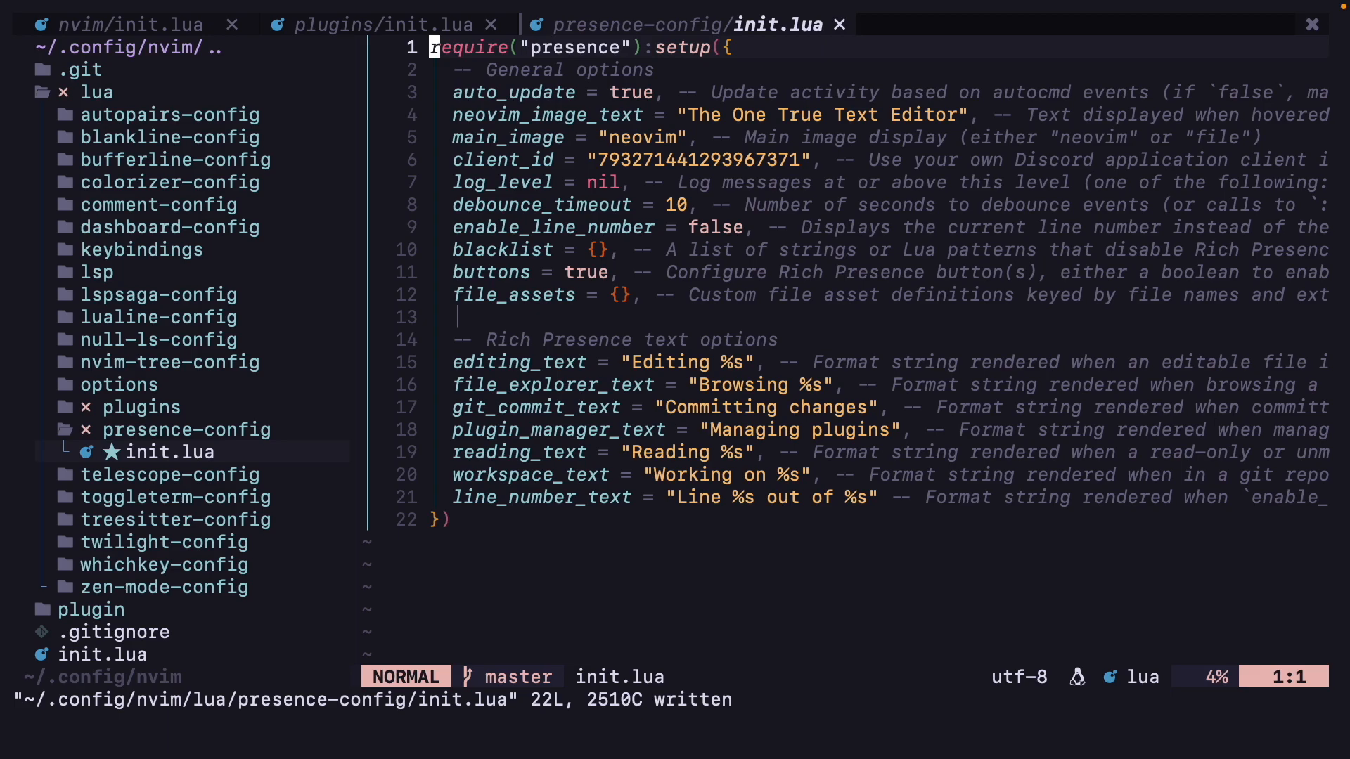
# Step: Paste the require("presence"):setup block into presence-config/init.lua and save it
pyautogui.press('j')
pyautogui.write(':Pack')
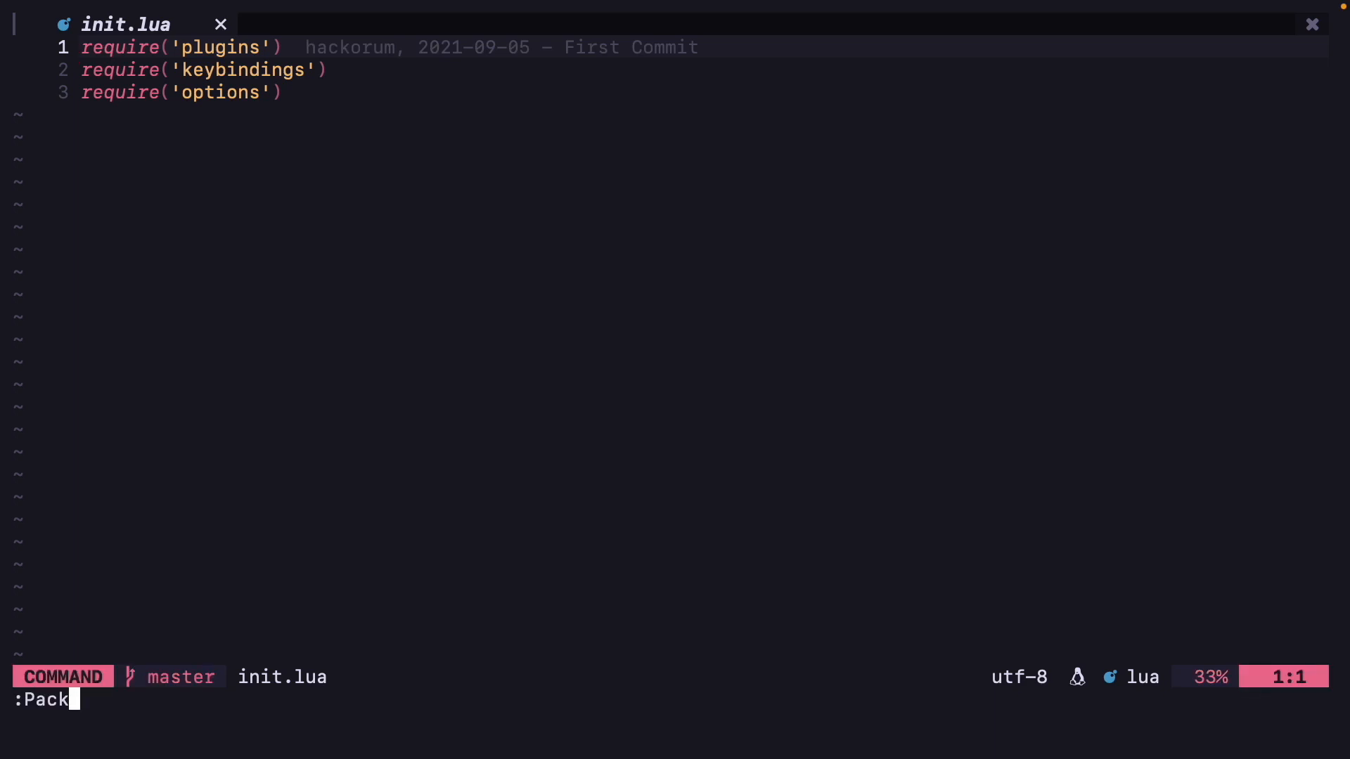
# Step: Run :PackerSync so andweeb/presence.nvim installs, then dismiss the packer results
pyautogui.press('Return')
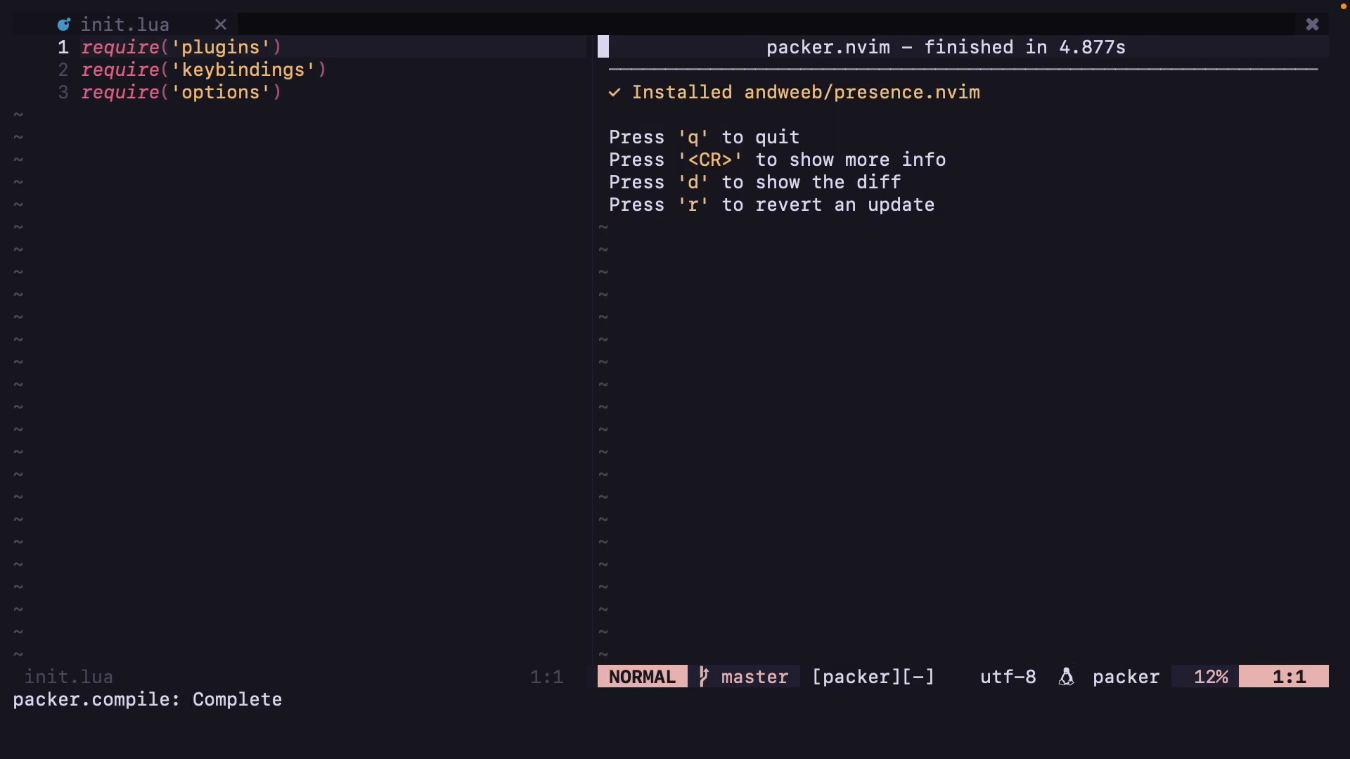
pyautogui.press('q')
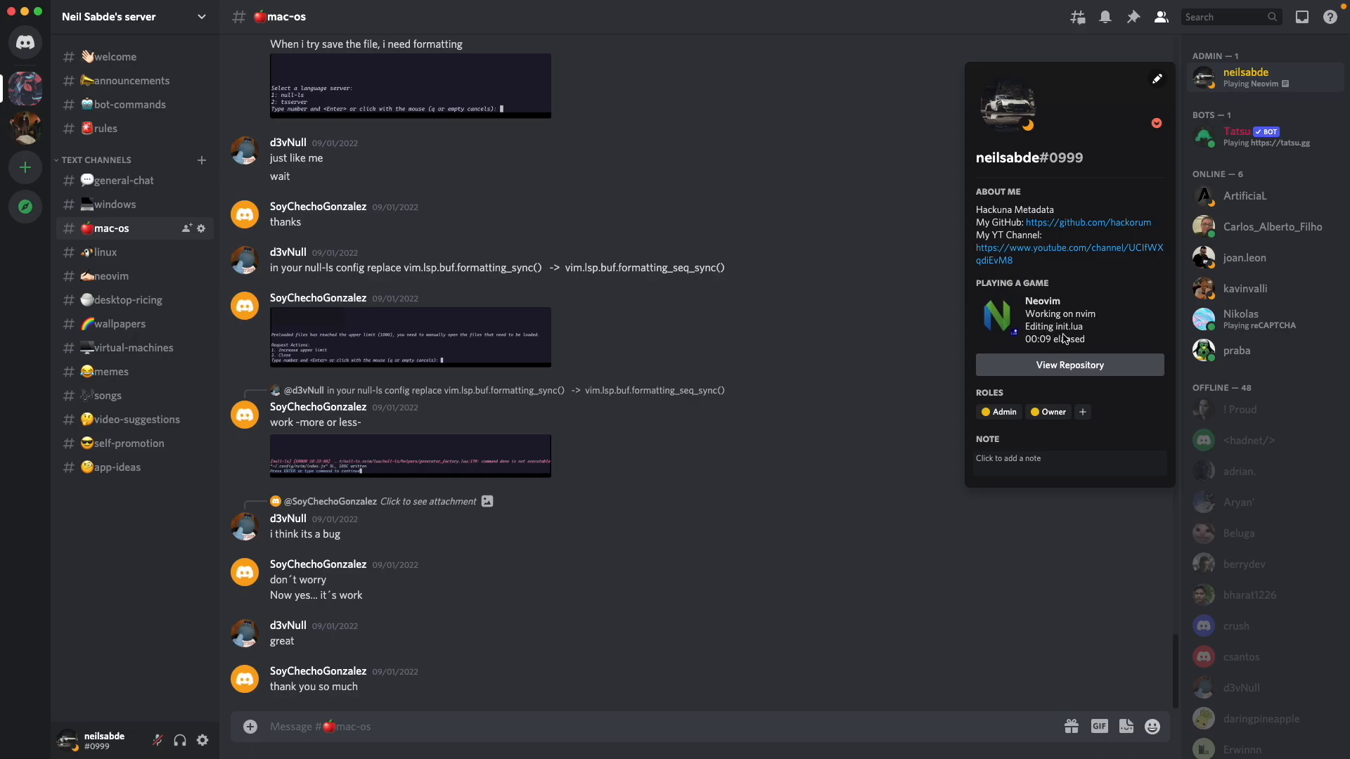
# Step: Verify Discord shows 'Playing Neovim — Working on nvim, Editing init.lua' and dismiss the profile card
pyautogui.click(864, 506)
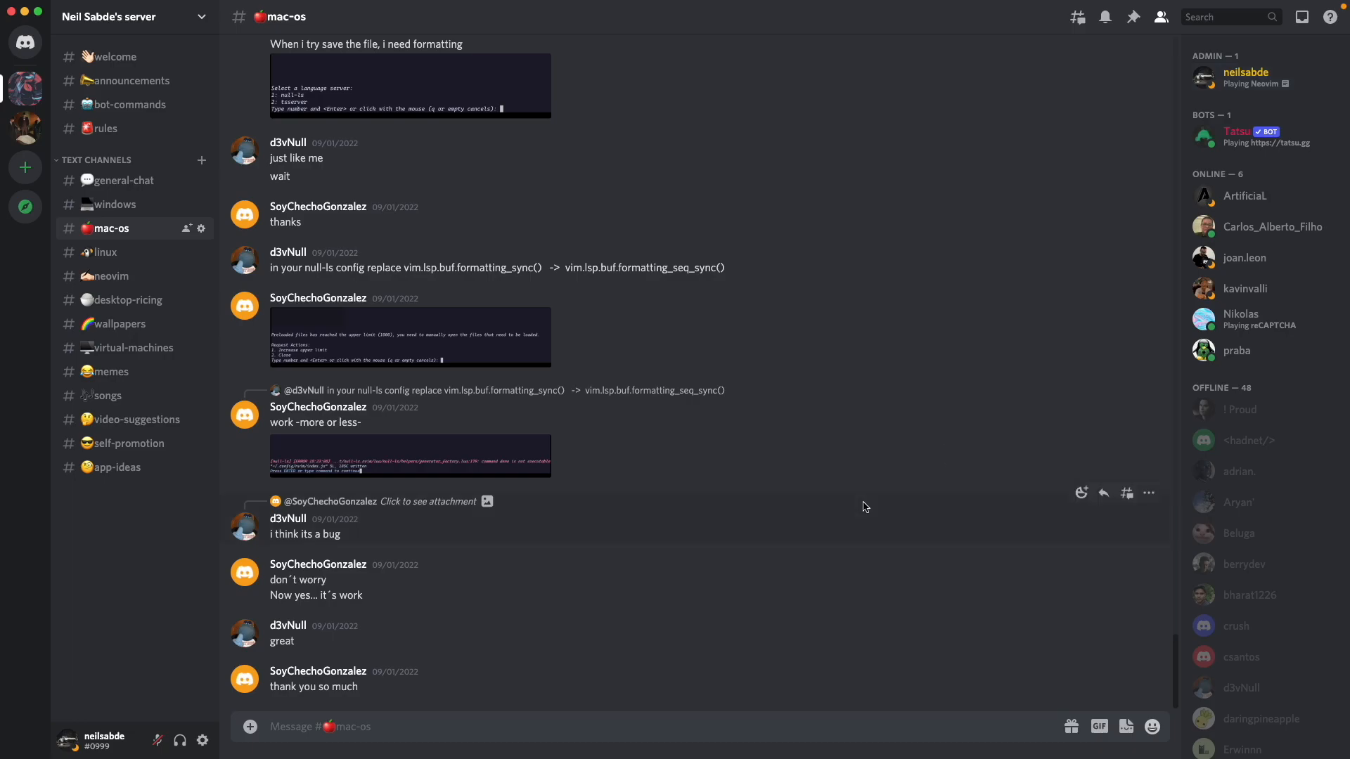